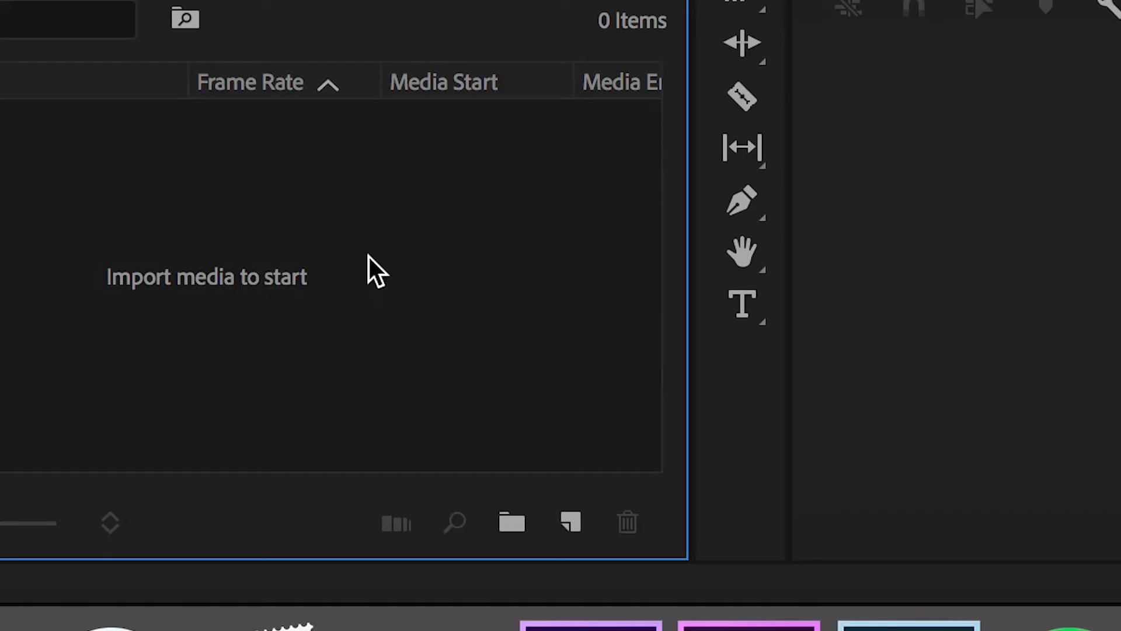
pyautogui.moveTo(334, 228)
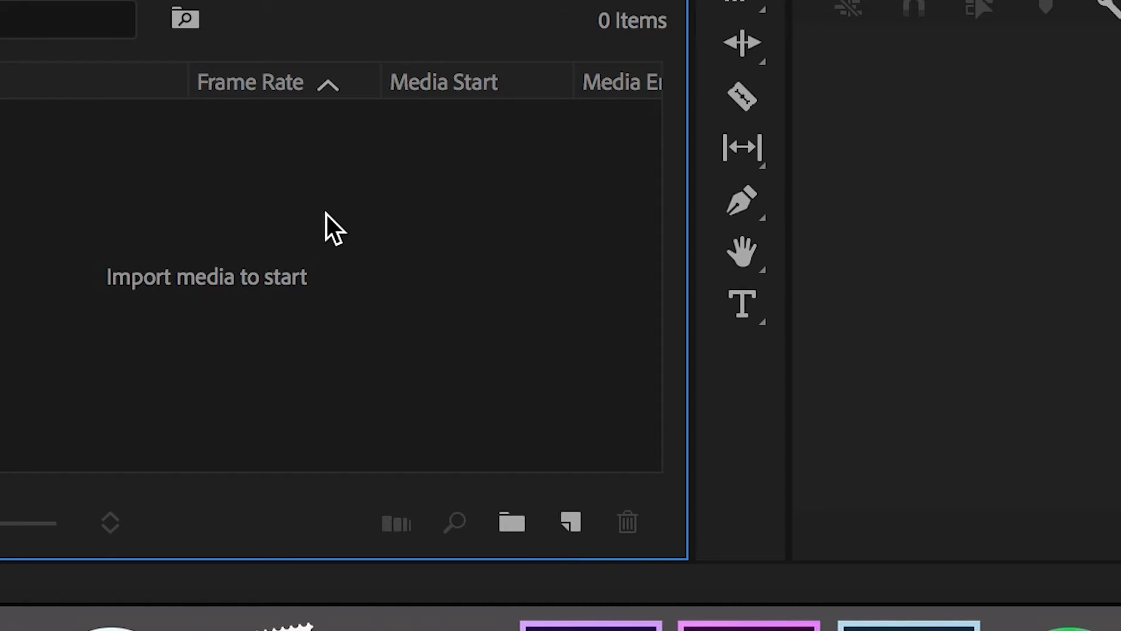
# - Create a new 23.976 fps sequence named 'SpeedRamp' from the Project panel
pyautogui.rightClick(332, 229)
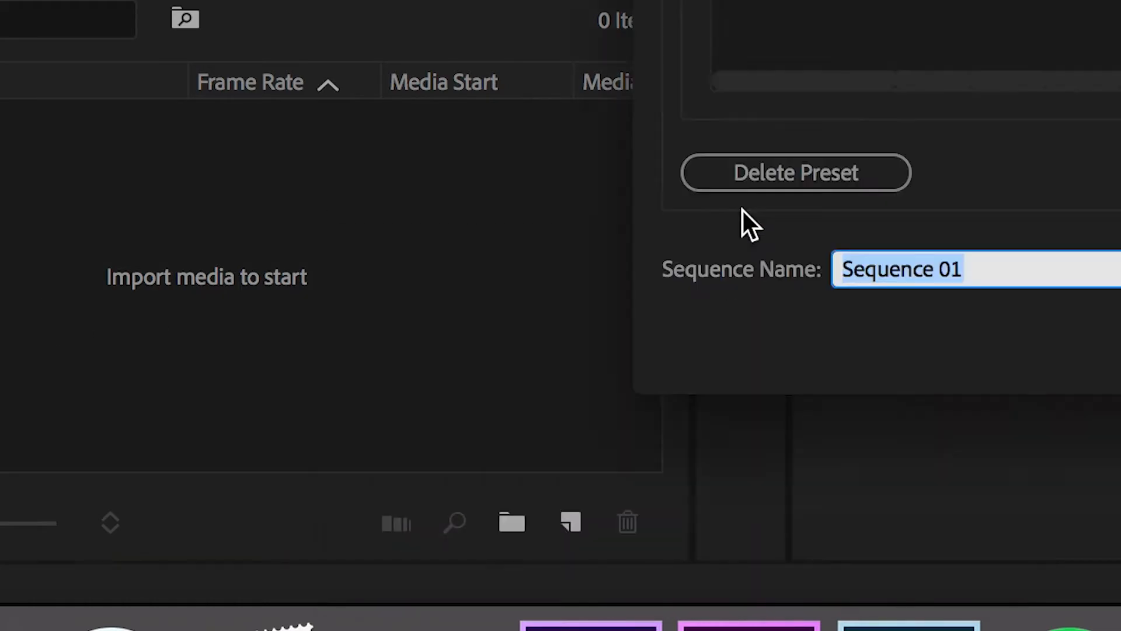
pyautogui.write('Sp')
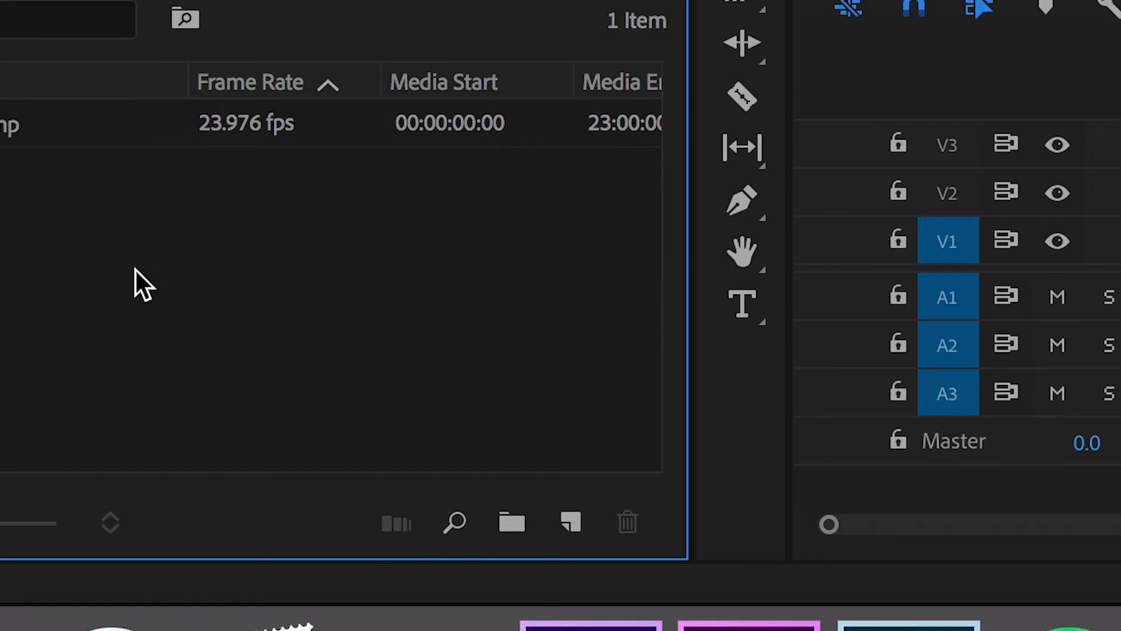
pyautogui.moveTo(572, 307)
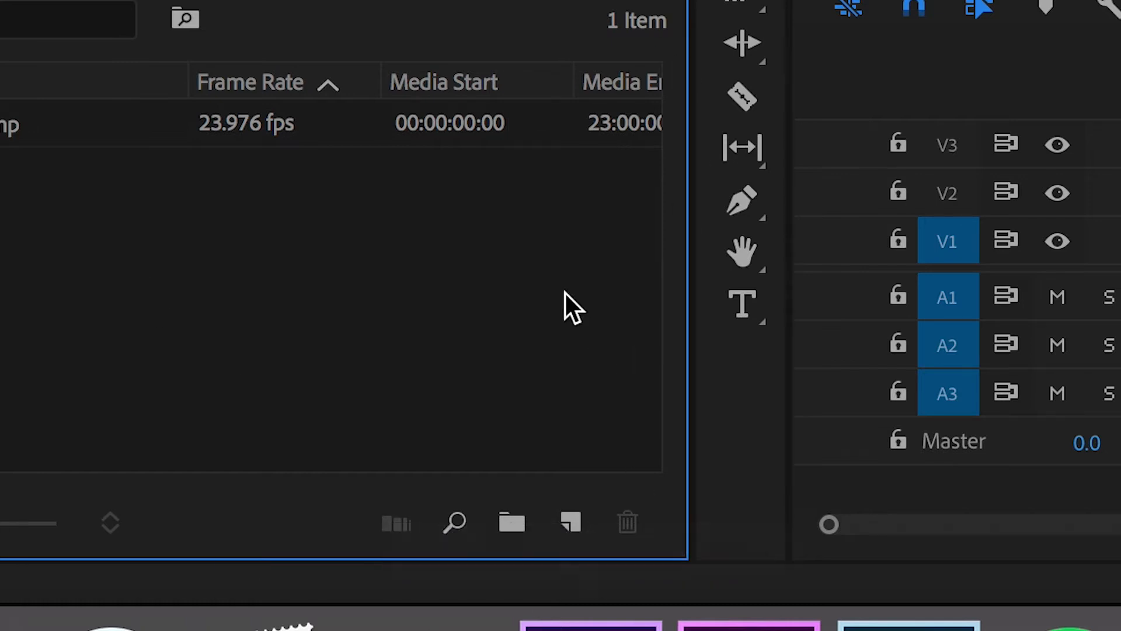
# - Import the footage clips into the project for the SpeedRamp timeline
pyautogui.rightClick(564, 308)
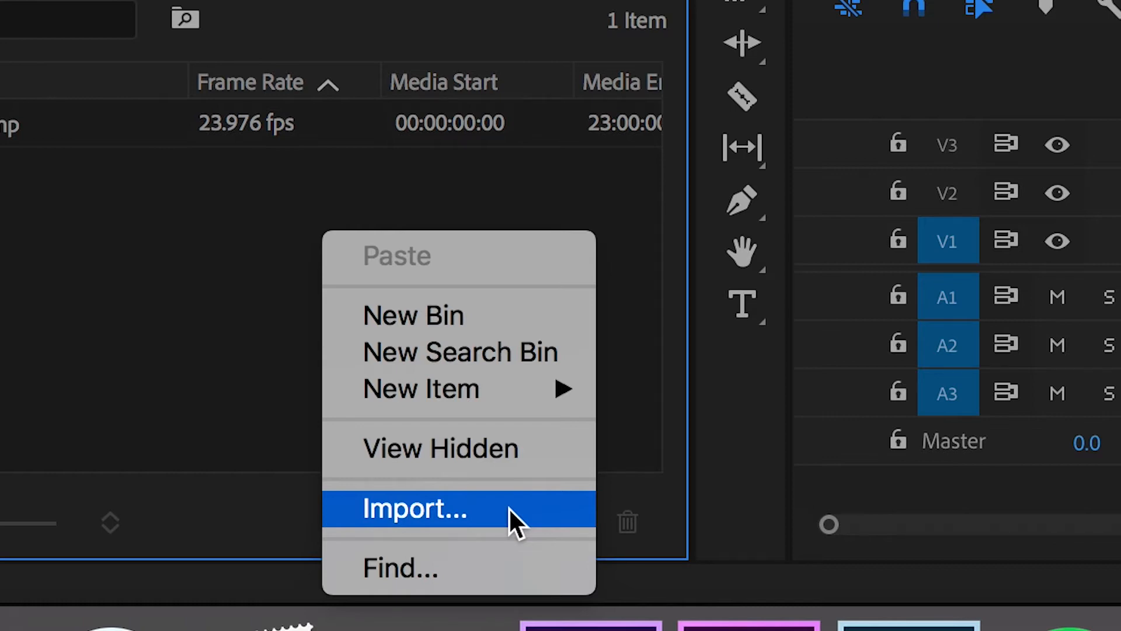
pyautogui.click(415, 507)
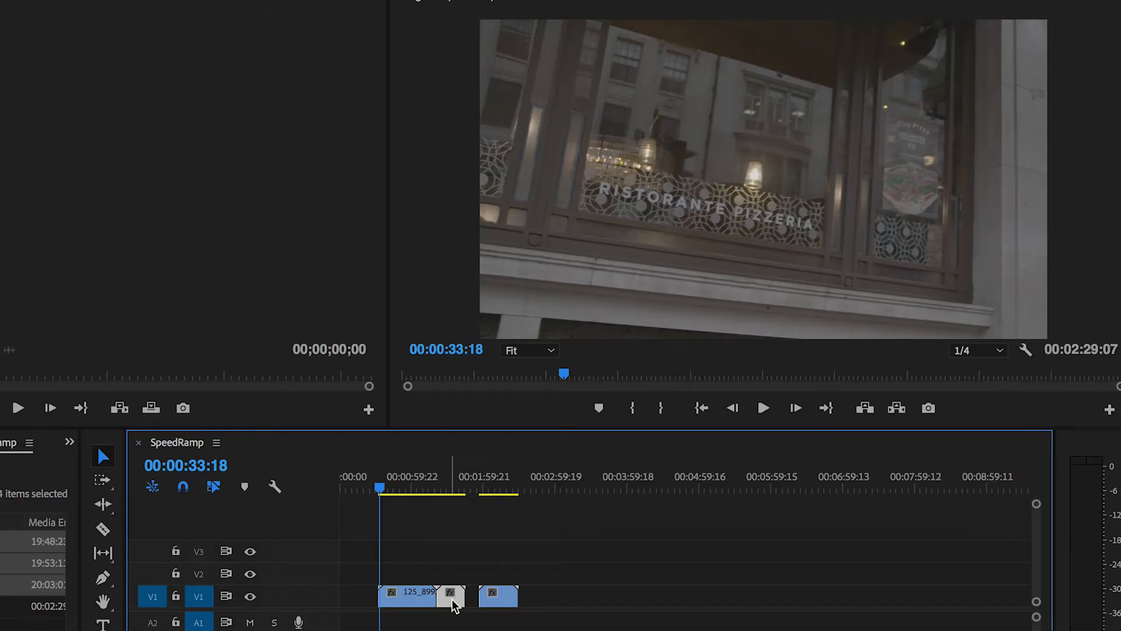
# - Scrub through 125_9002.MXF to locate the two cut points and split it
pyautogui.click(446, 487)
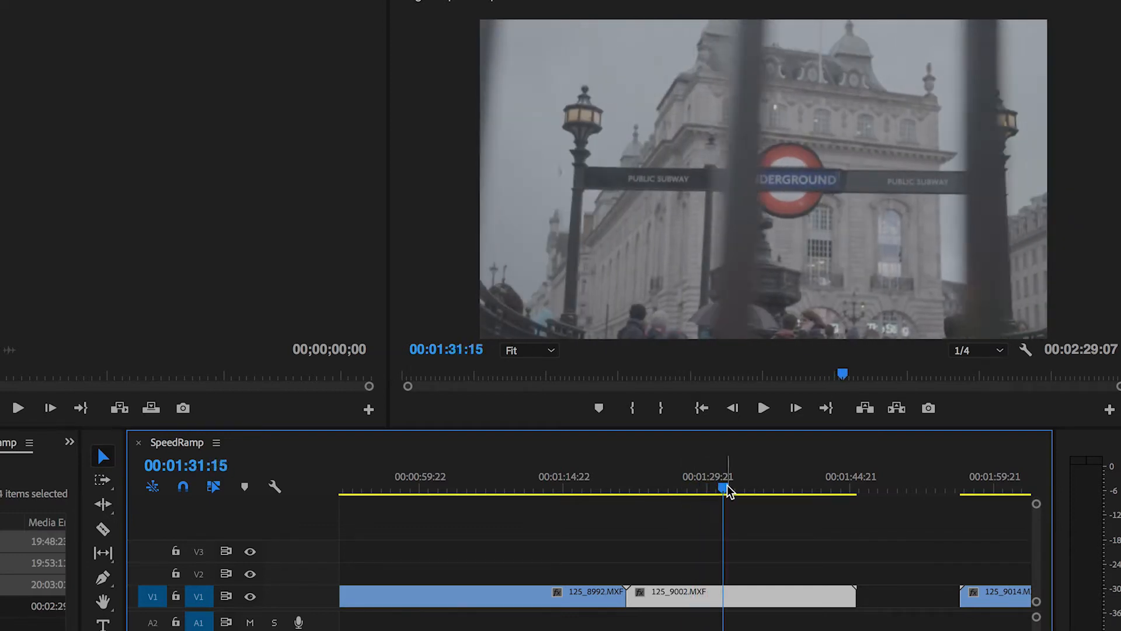
pyautogui.moveTo(727, 488); pyautogui.dragTo(664, 488)
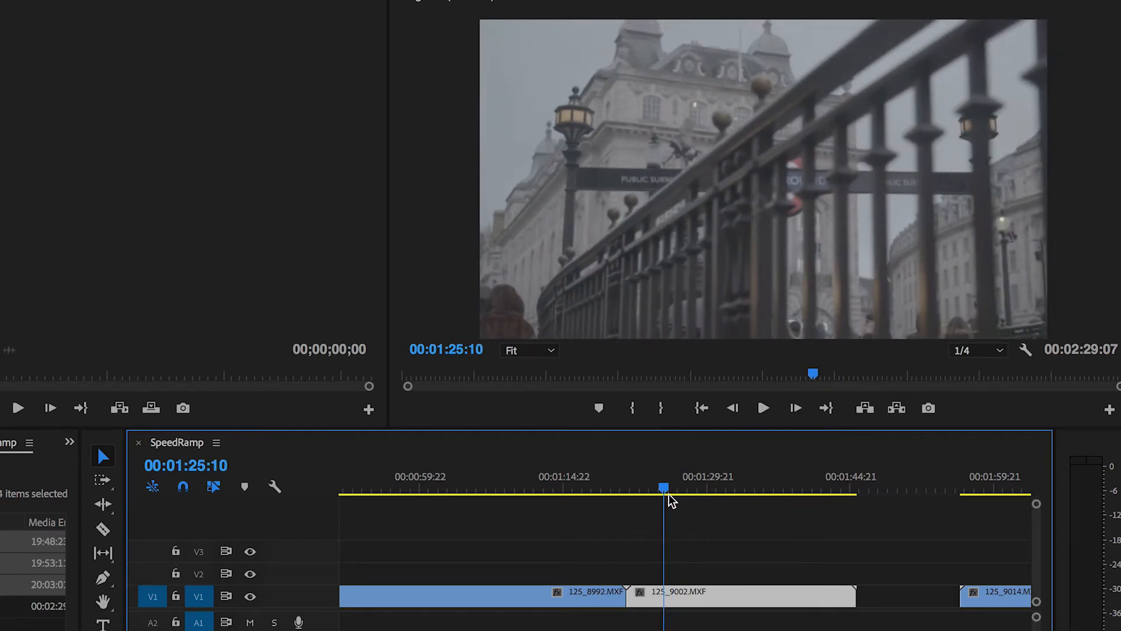
pyautogui.moveTo(663, 488); pyautogui.dragTo(725, 488)
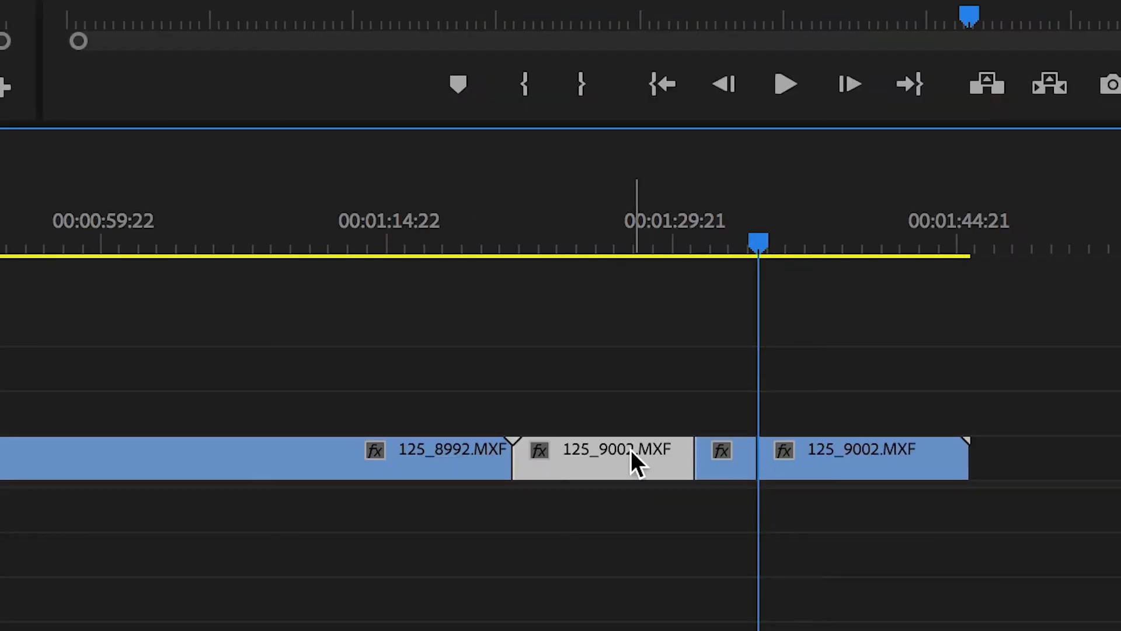
# - Set 125_9002.MXF's first piece to 2000% speed and its last piece to 1500%
pyautogui.click(863, 458)
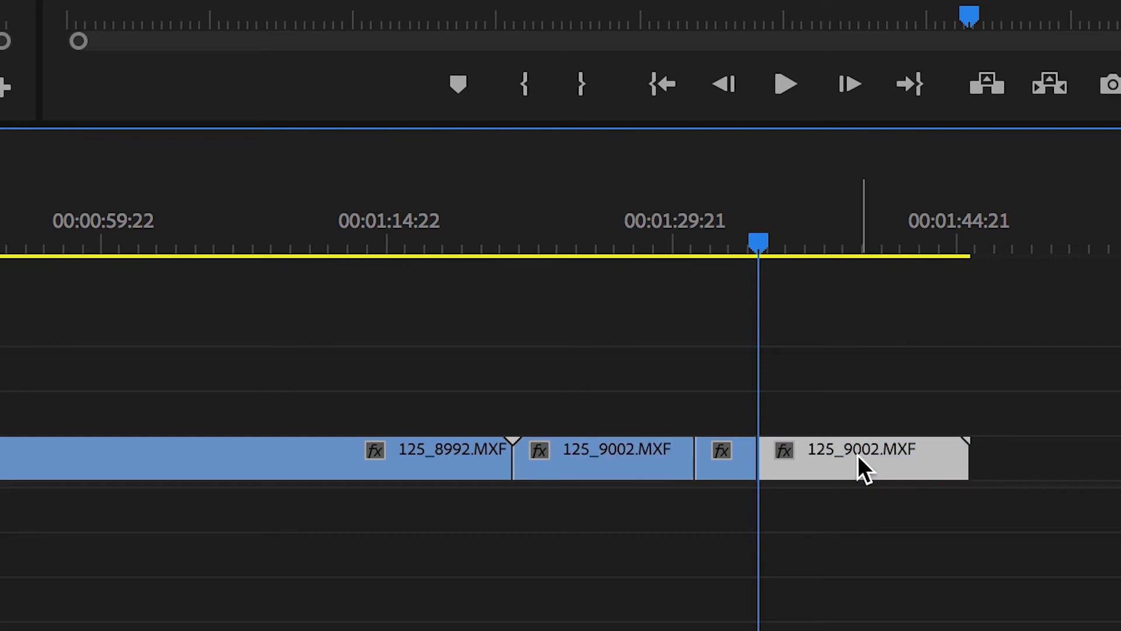
pyautogui.click(605, 457)
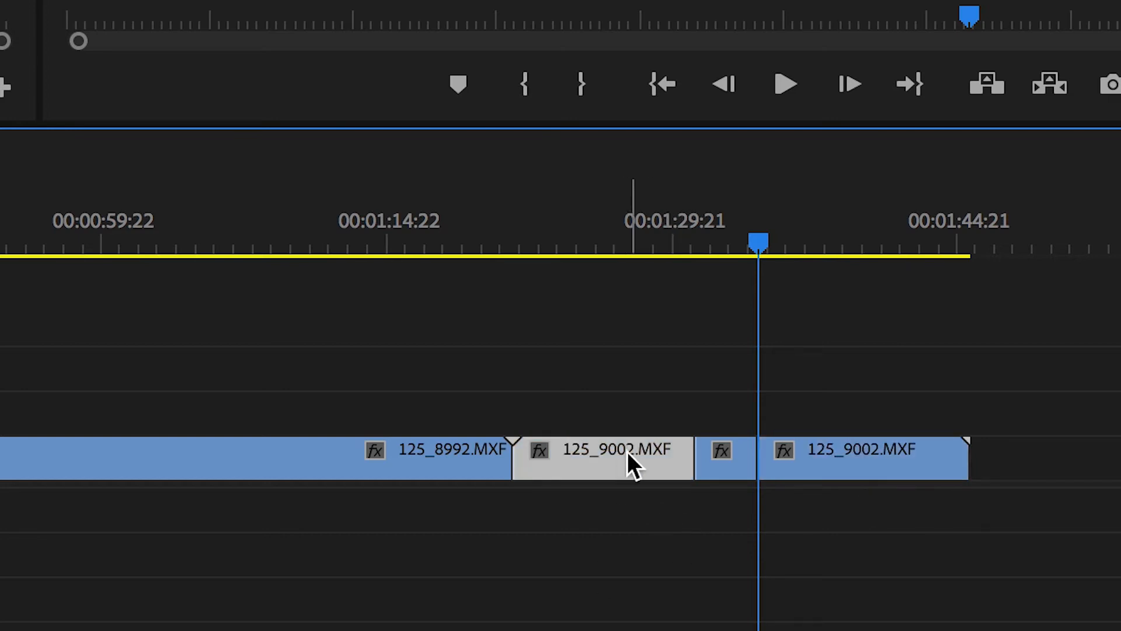
pyautogui.rightClick(602, 458)
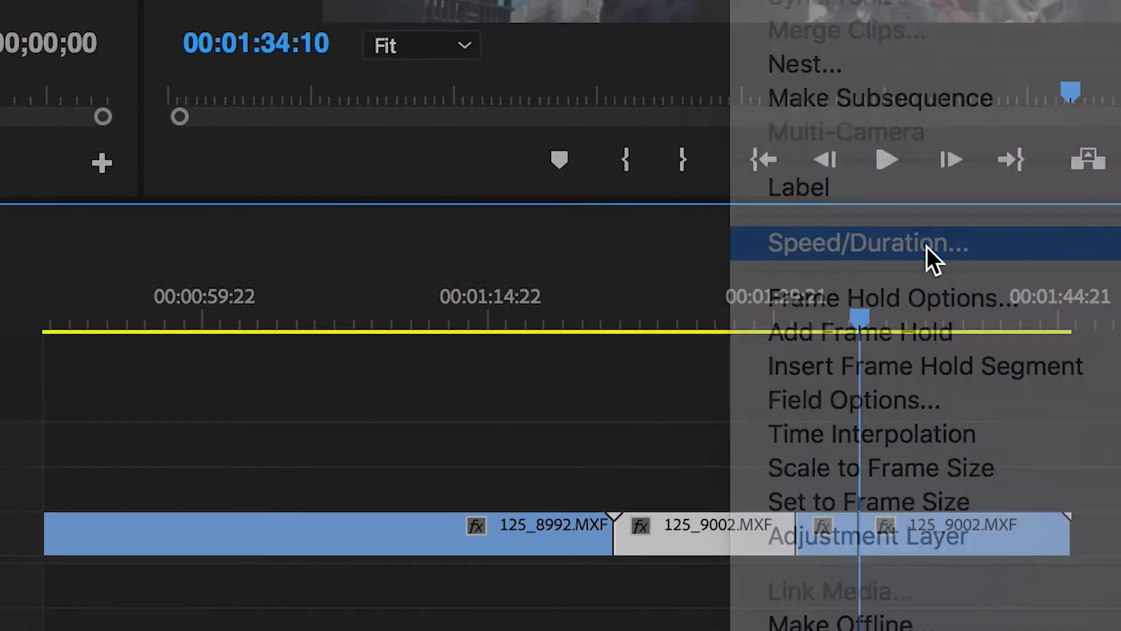
pyautogui.click(864, 242)
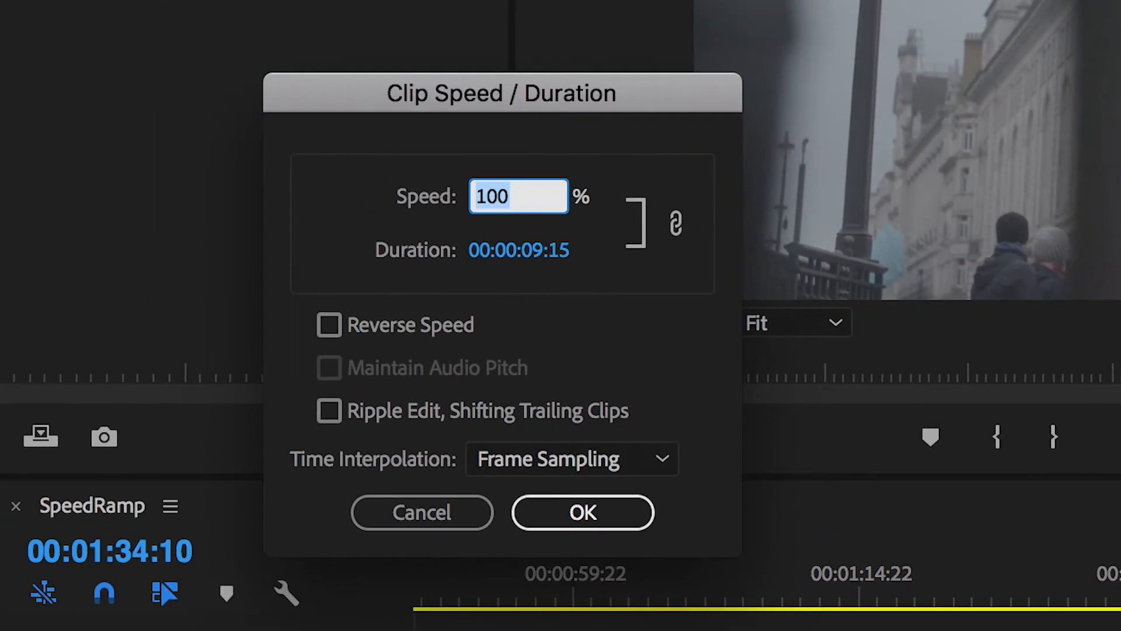
pyautogui.write('2000')
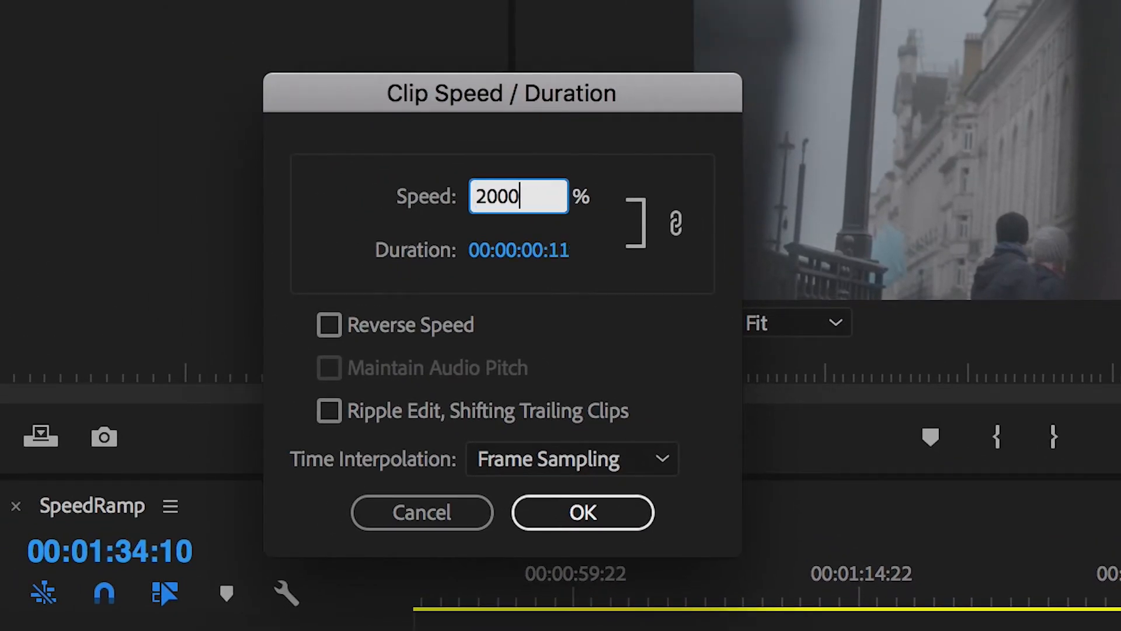
pyautogui.click(582, 512)
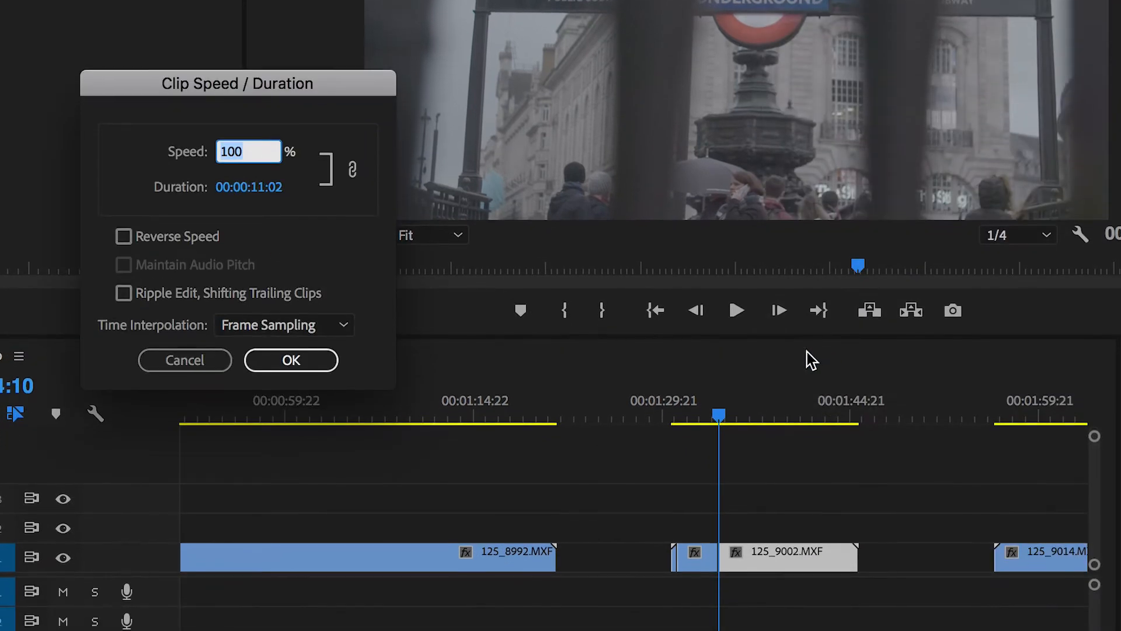
pyautogui.write('1500')
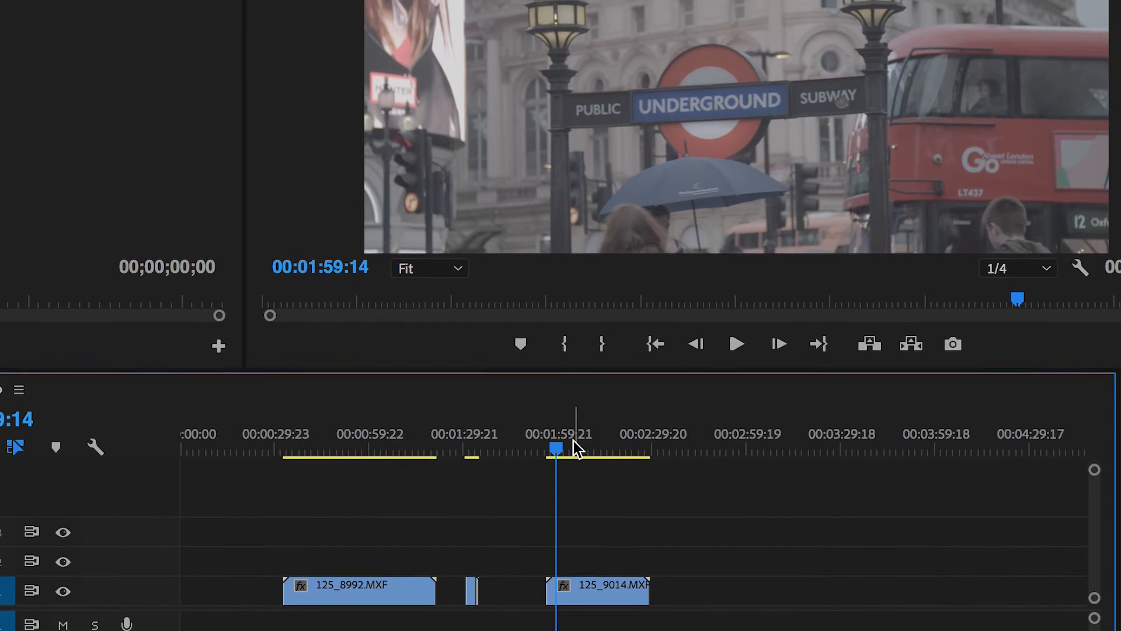
# - Scrub to 125_9014.MXF and locate its two cut points around the middle section
pyautogui.moveTo(558, 449); pyautogui.dragTo(617, 448)
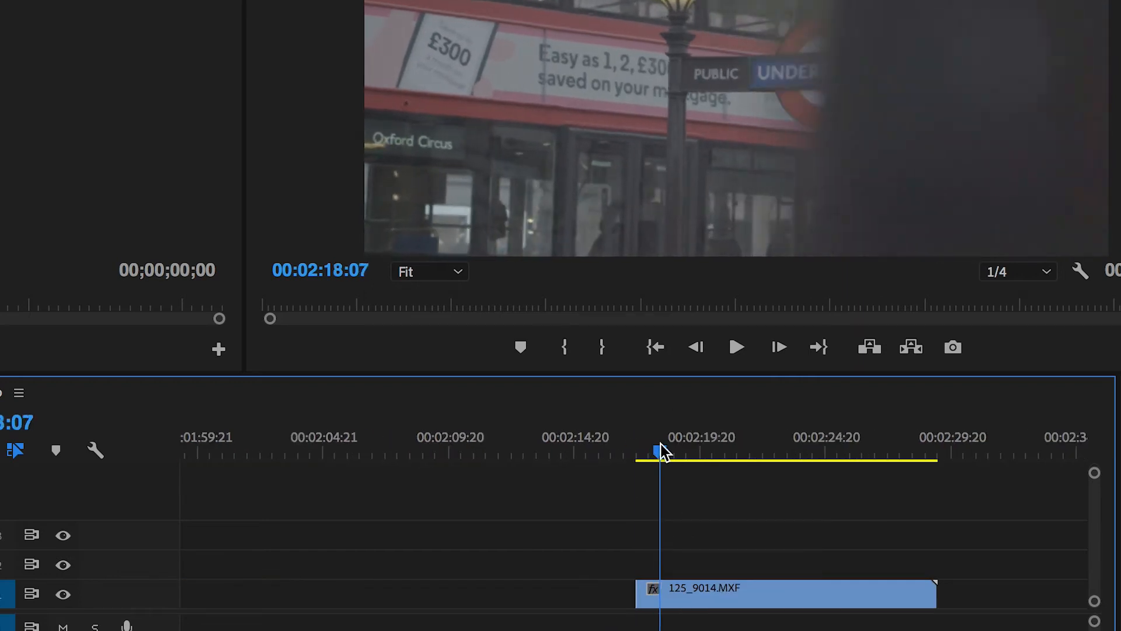
pyautogui.moveTo(656, 450); pyautogui.dragTo(732, 450)
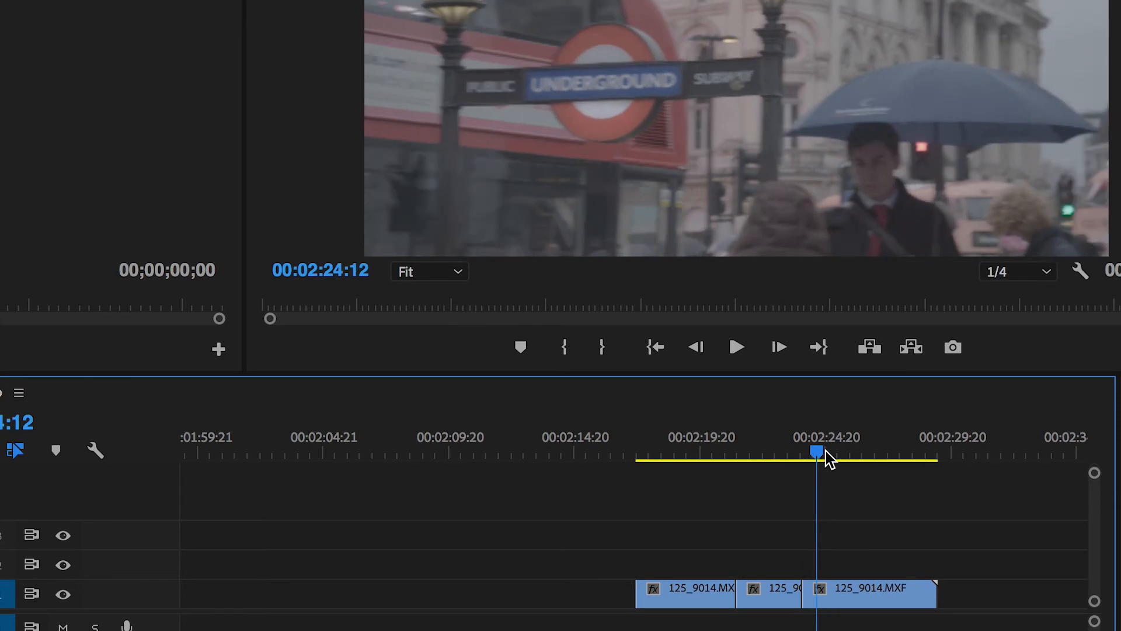
pyautogui.moveTo(817, 452); pyautogui.dragTo(777, 452)
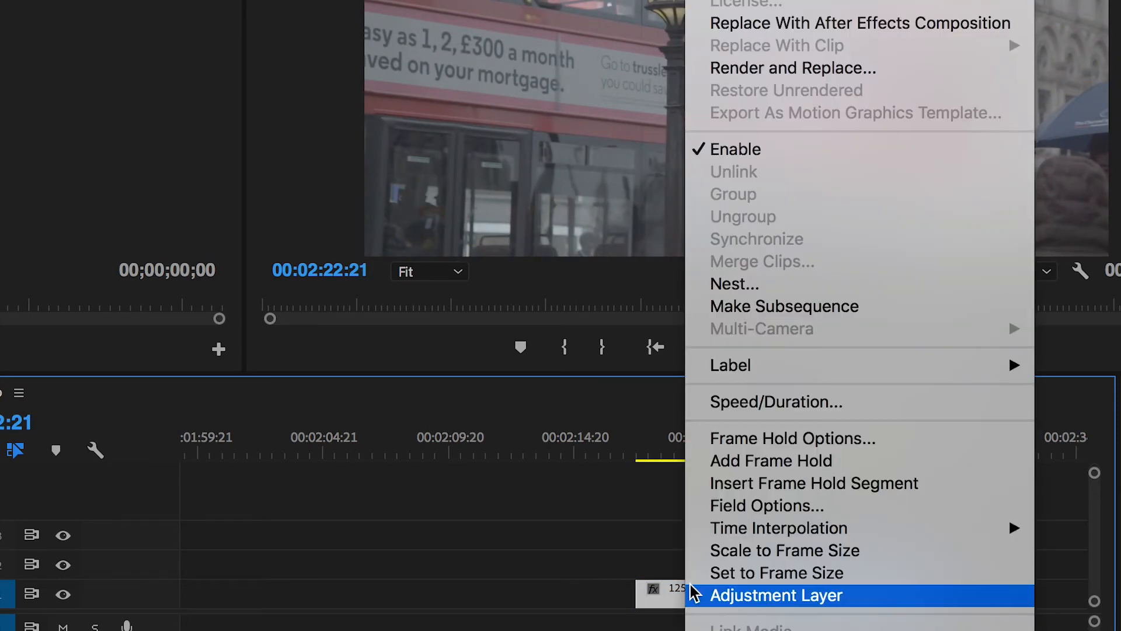
# - Apply high-speed Speed/Duration settings to 125_9014.MXF's first and last pieces
pyautogui.click(775, 401)
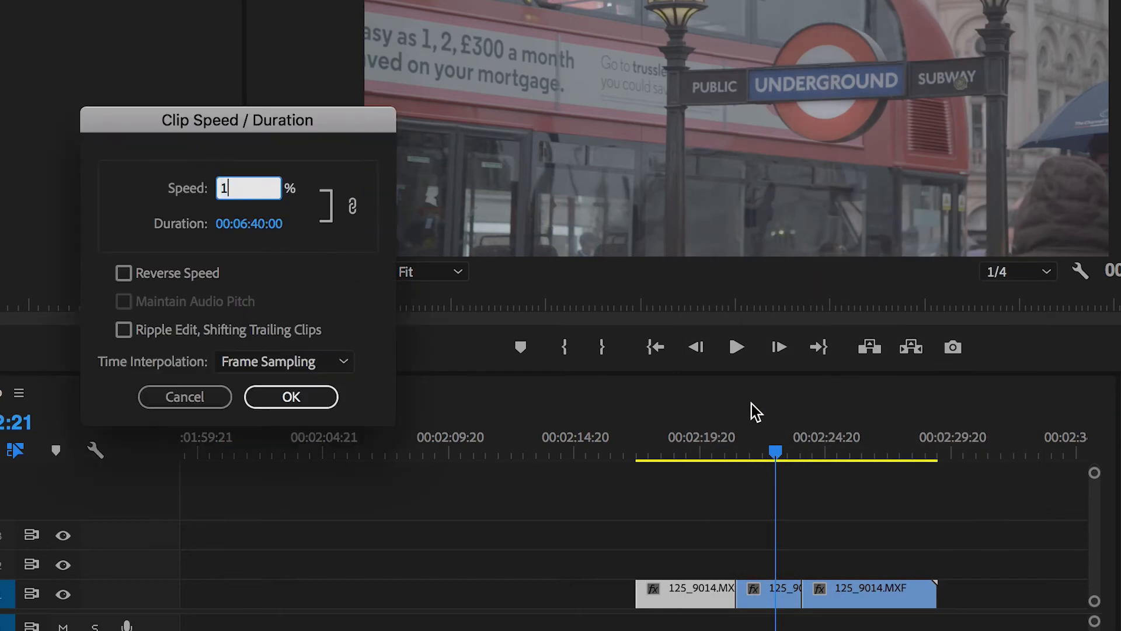
pyautogui.click(290, 397)
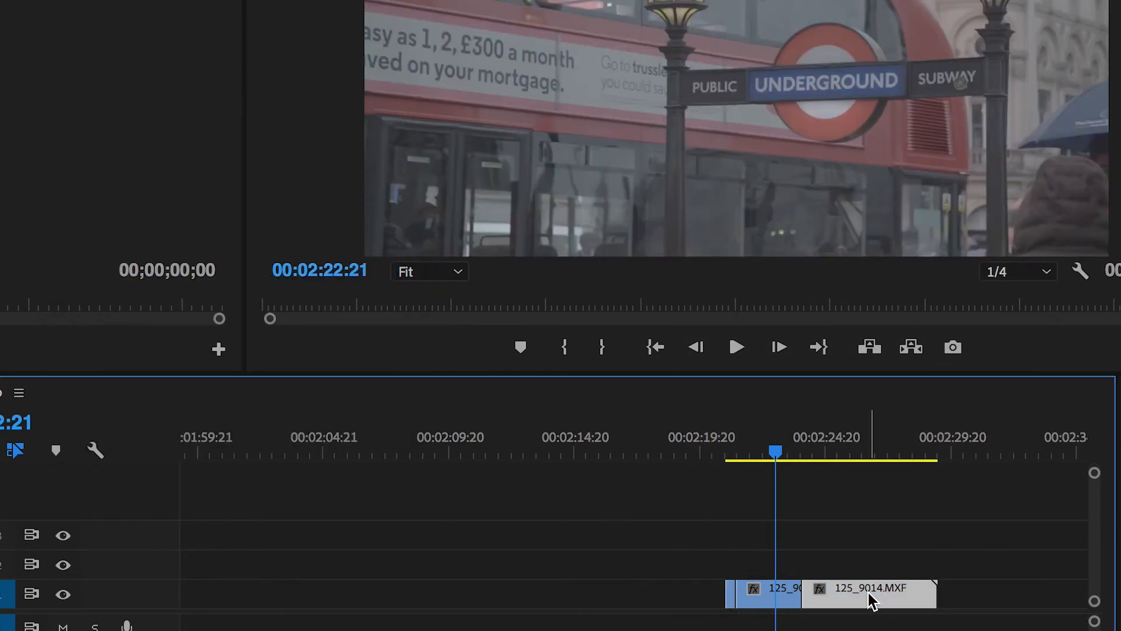
pyautogui.rightClick(869, 592)
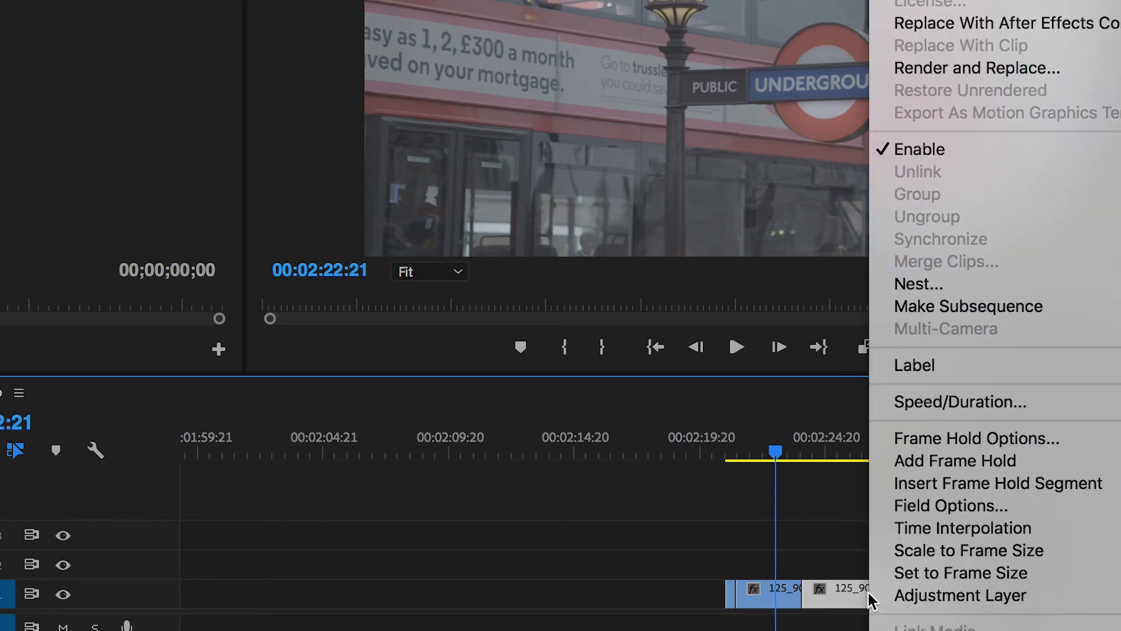
pyautogui.click(960, 401)
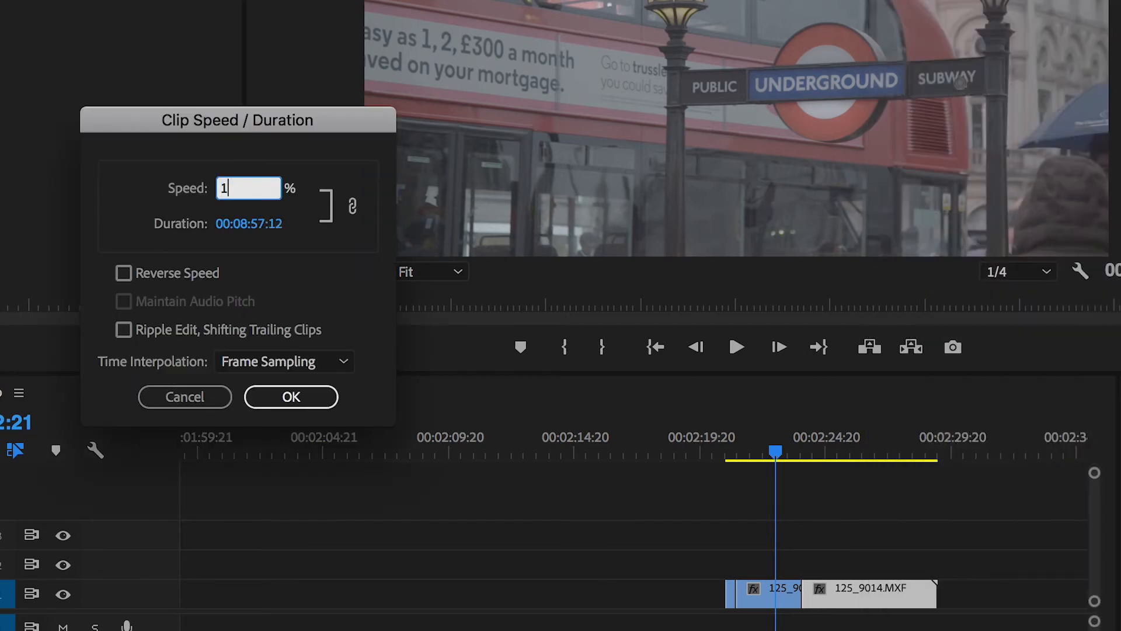
pyautogui.click(290, 396)
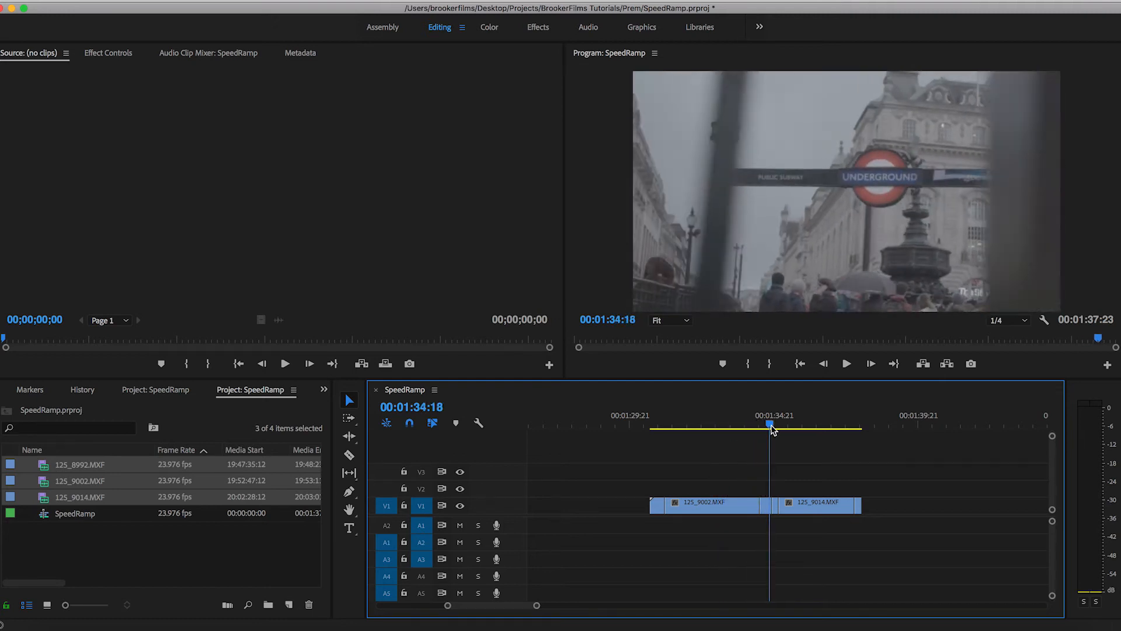
pyautogui.moveTo(770, 427); pyautogui.dragTo(793, 427)
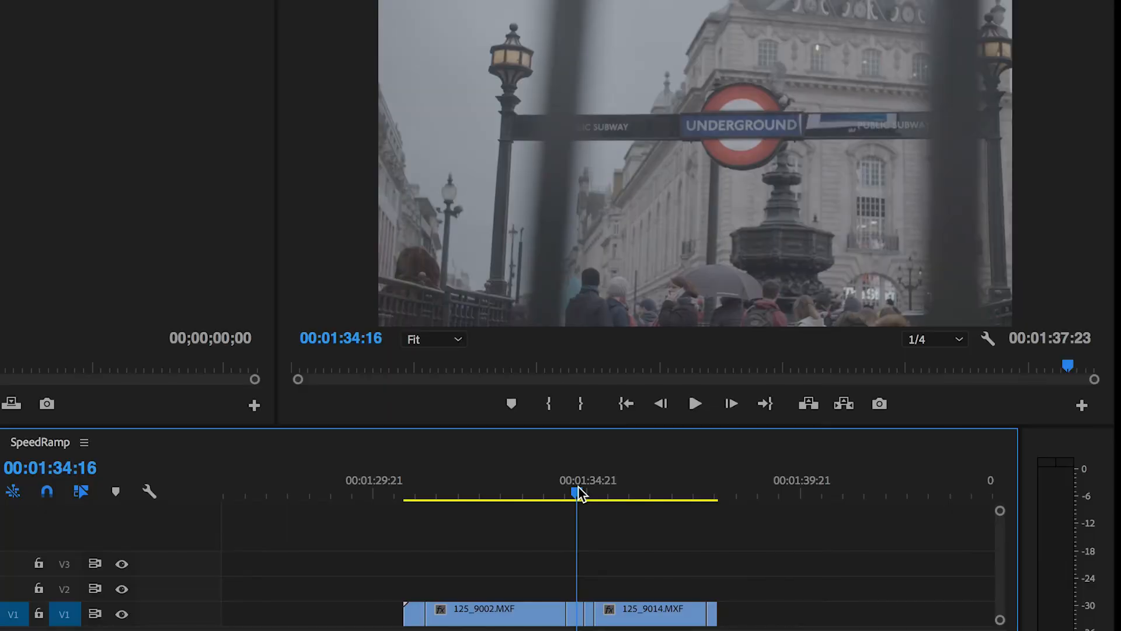
pyautogui.moveTo(576, 493); pyautogui.dragTo(589, 493)
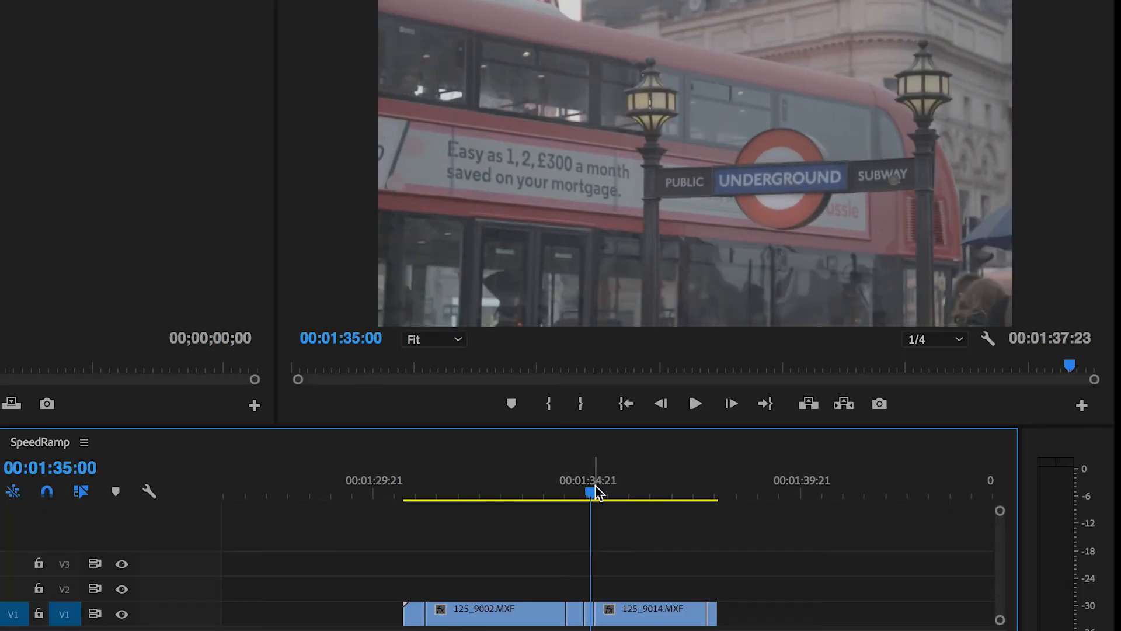
pyautogui.moveTo(597, 492); pyautogui.dragTo(457, 492)
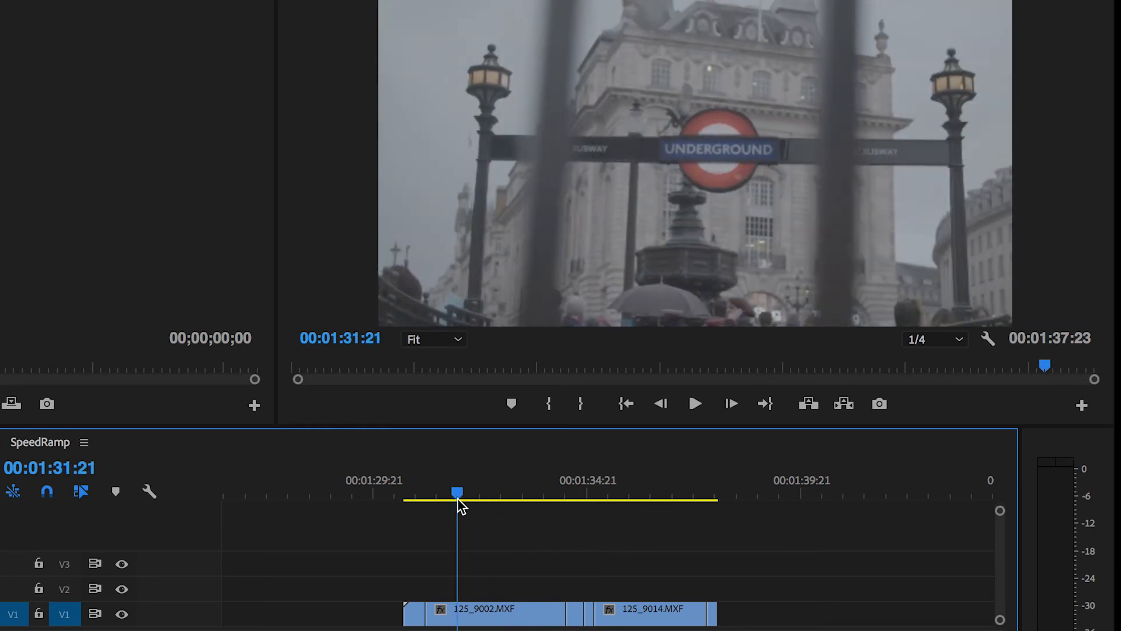
pyautogui.click(694, 404)
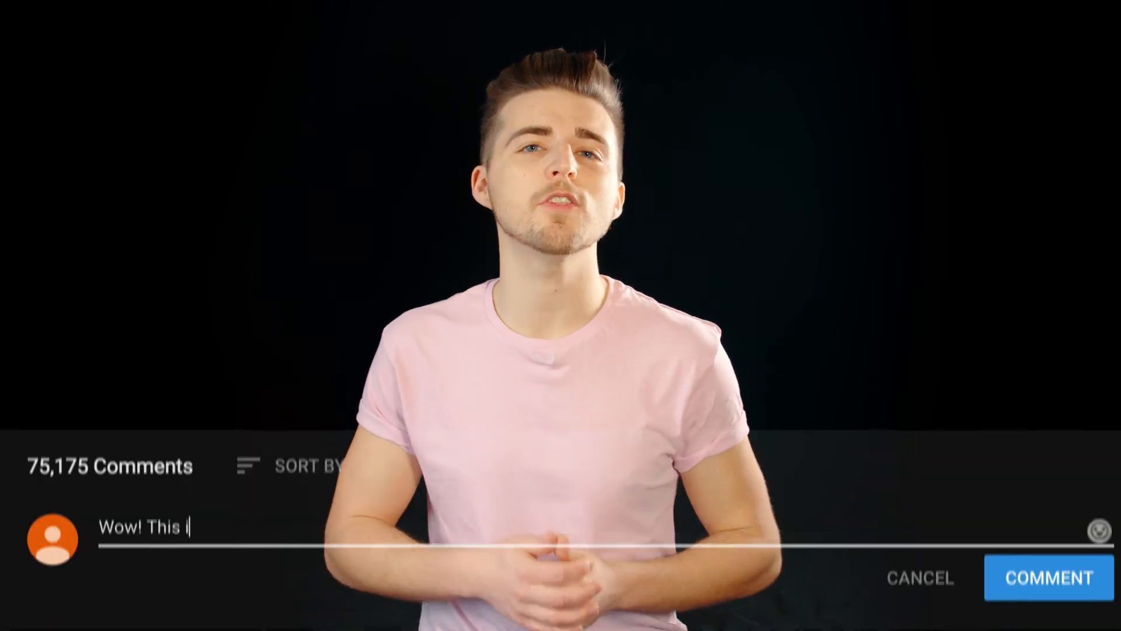
pyautogui.write('s so awesome :D')
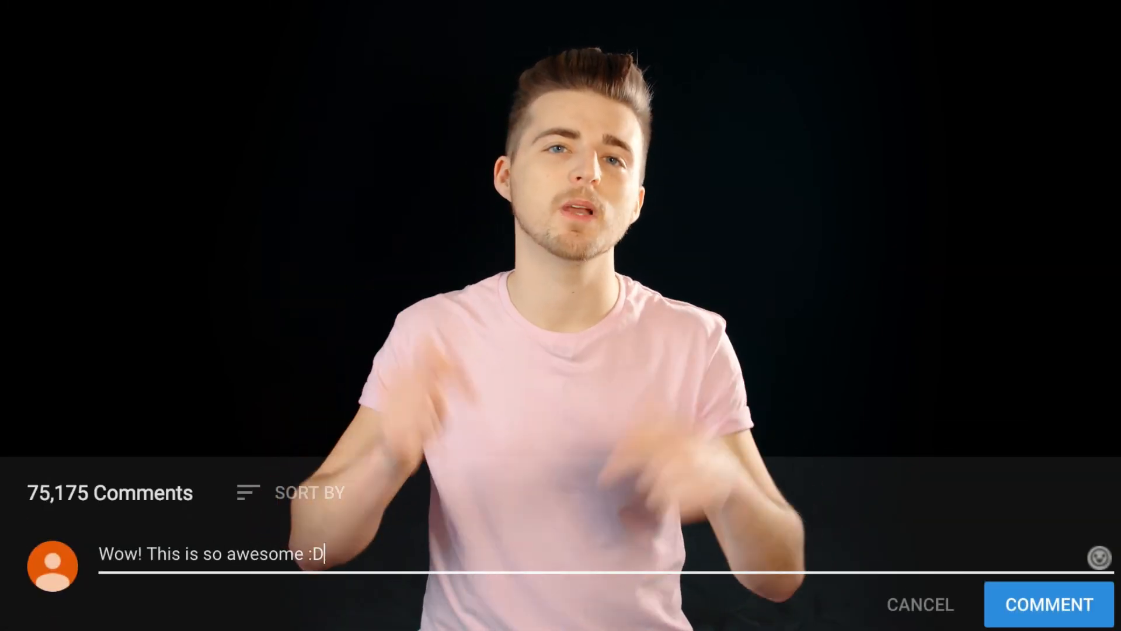